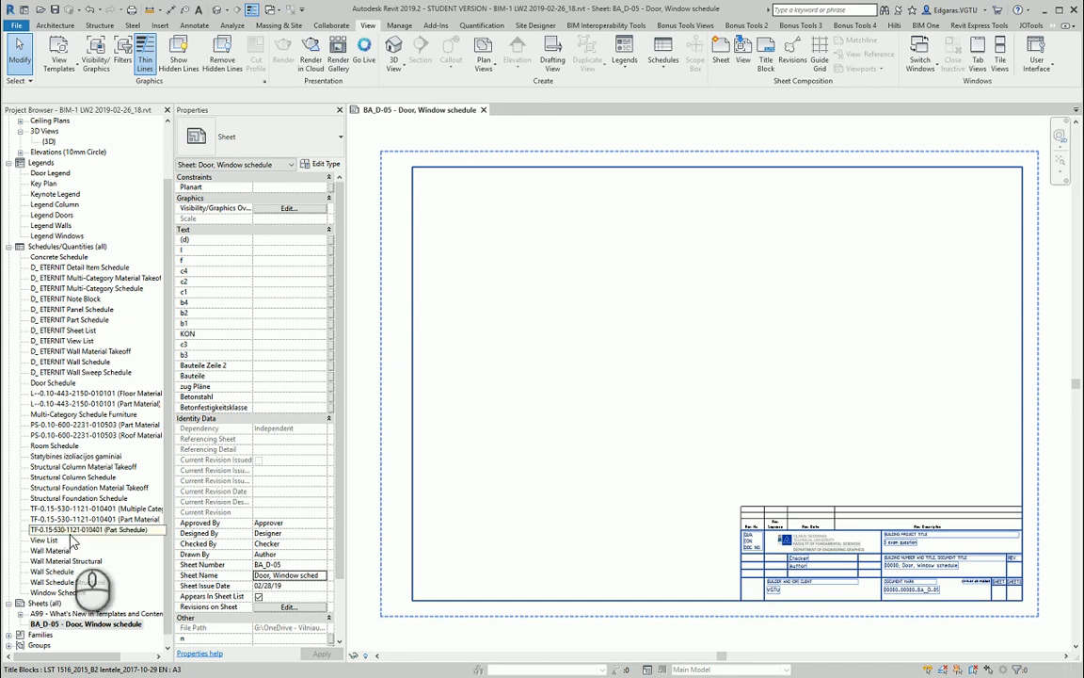
Step: Place the Door Schedule and Window Schedule stacked at the top left of BA_D-05
{"action": "left_click", "coordinate": [53, 382]}
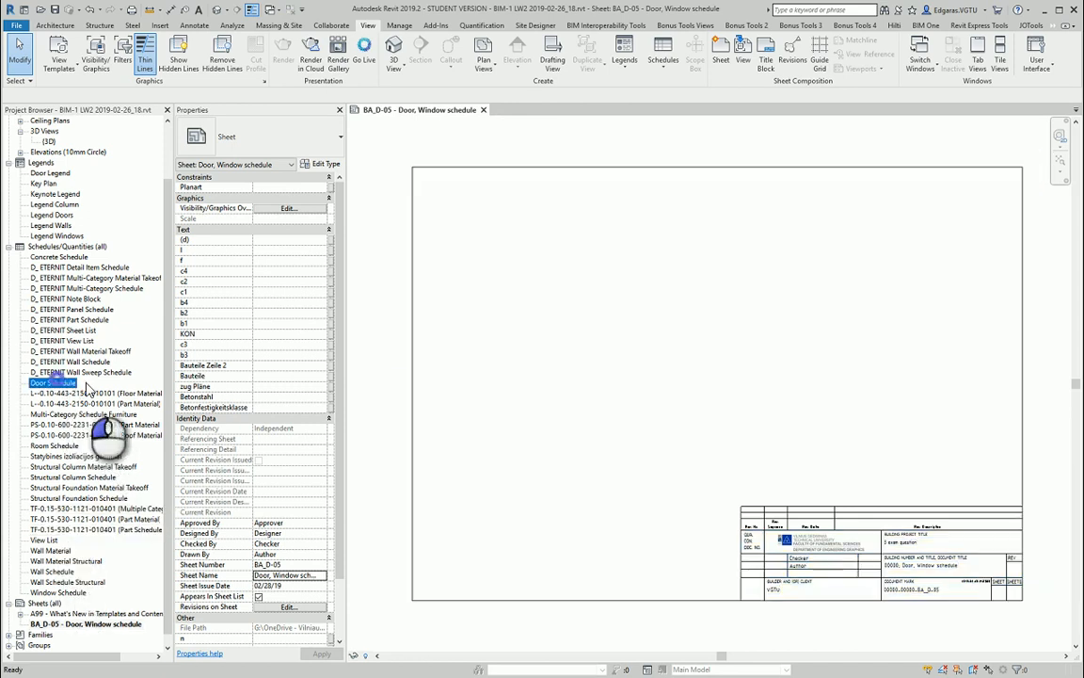
{"action": "double_click", "coordinate": [52, 382]}
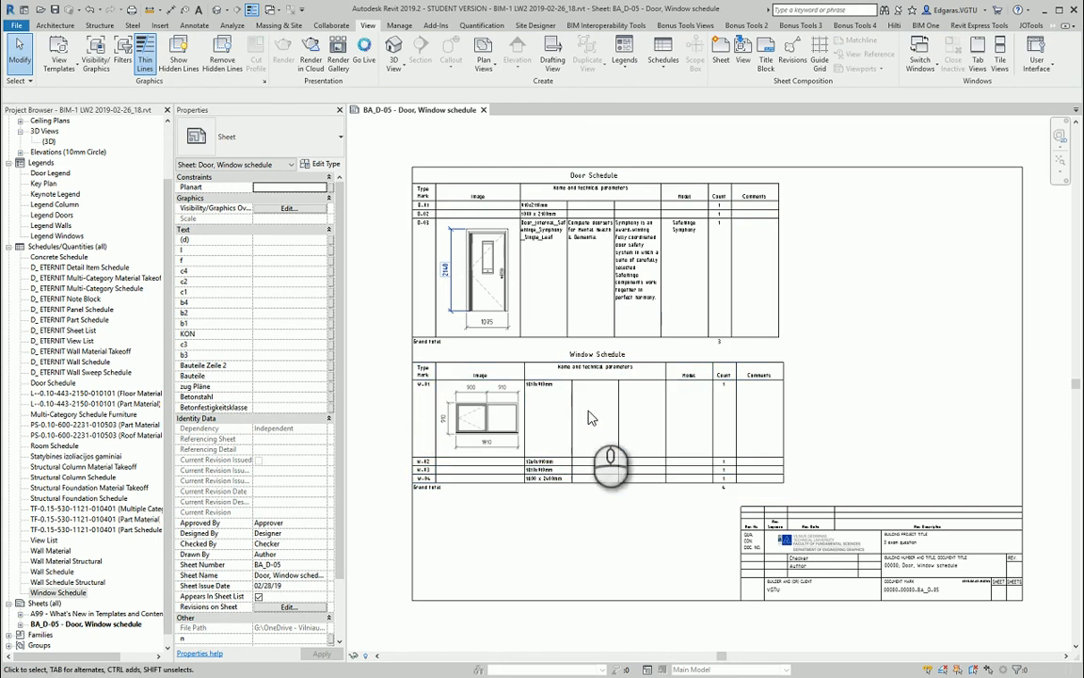
{"action": "mouse_move", "coordinate": [552, 575]}
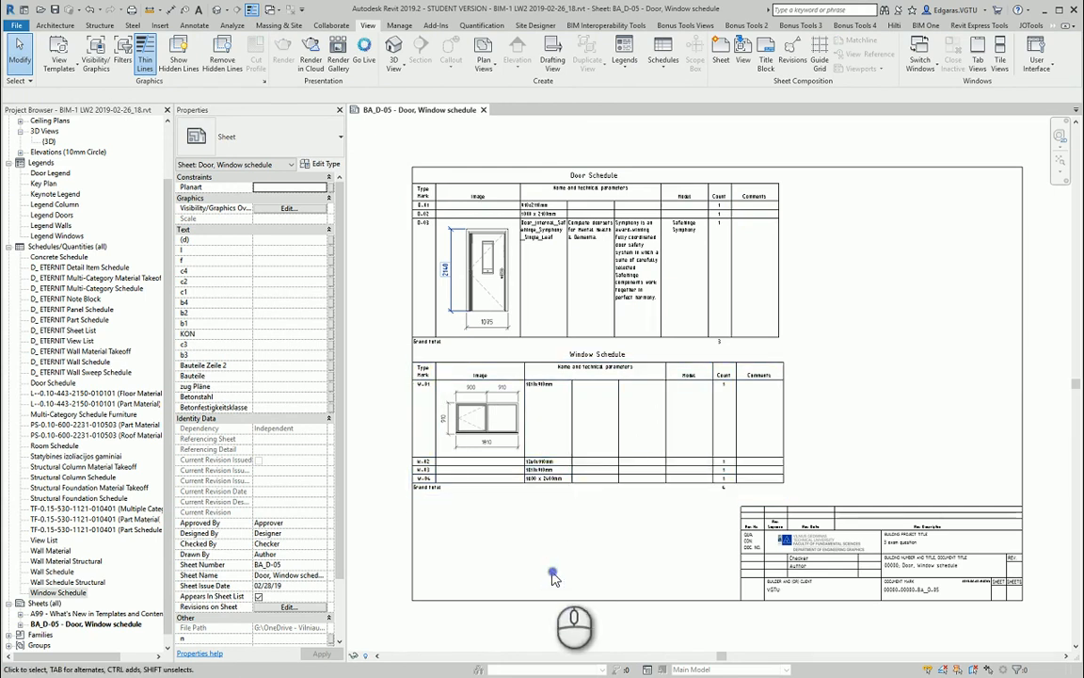
{"action": "left_click", "coordinate": [554, 576]}
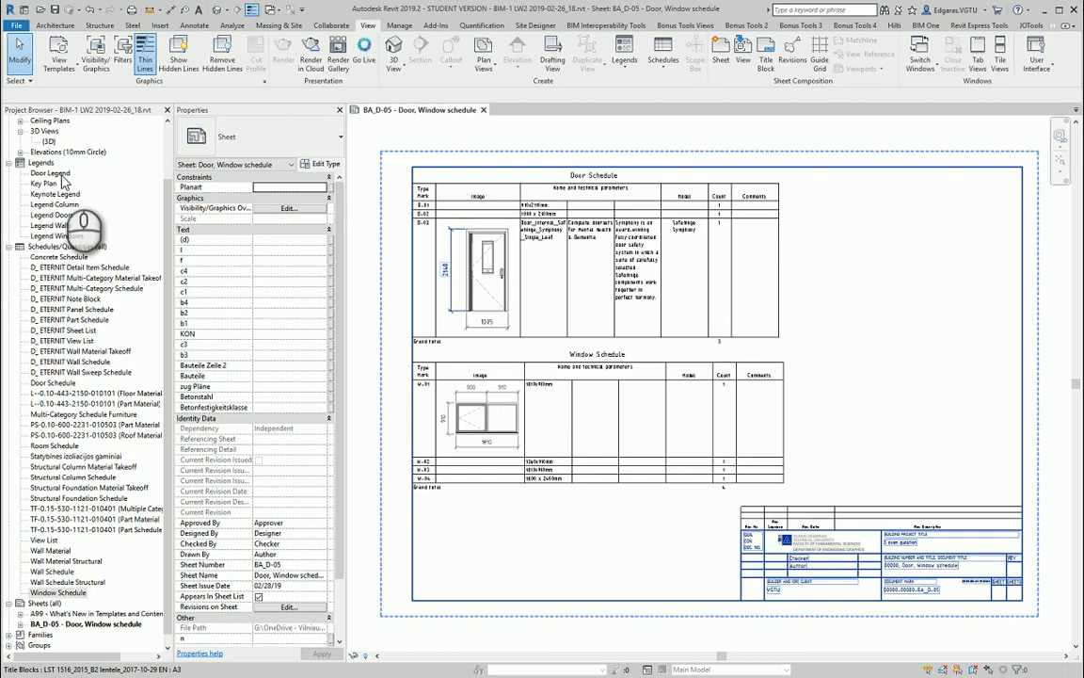
Step: Place the Door Legend at scale 1:50 to the right of the schedules
{"action": "left_click", "coordinate": [51, 174]}
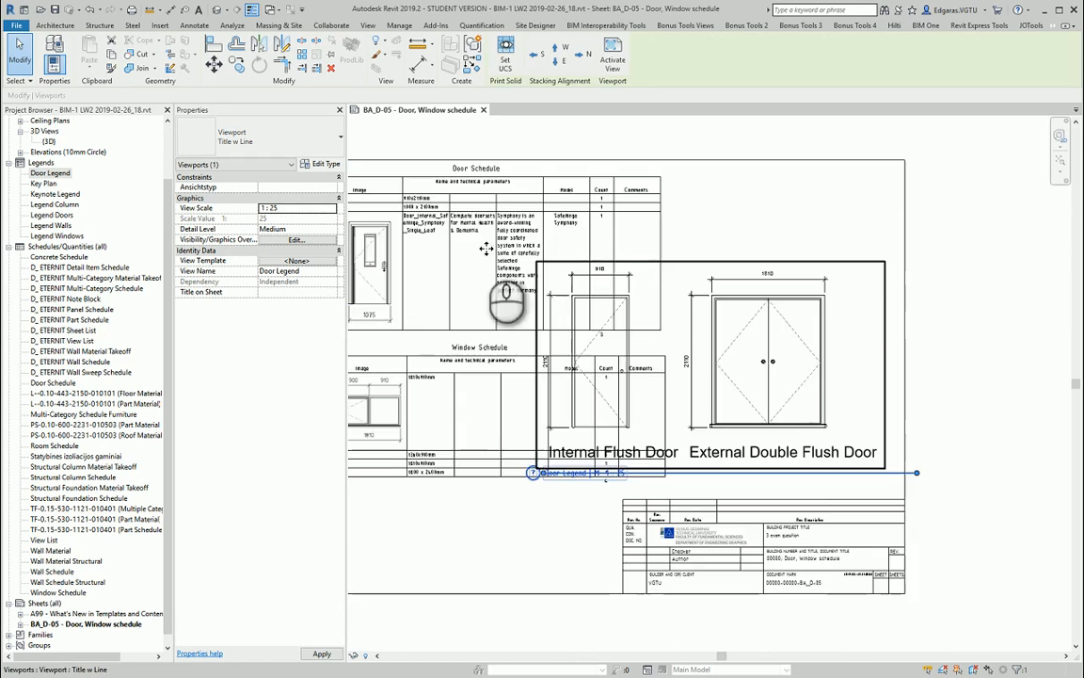
{"action": "left_click", "coordinate": [297, 207]}
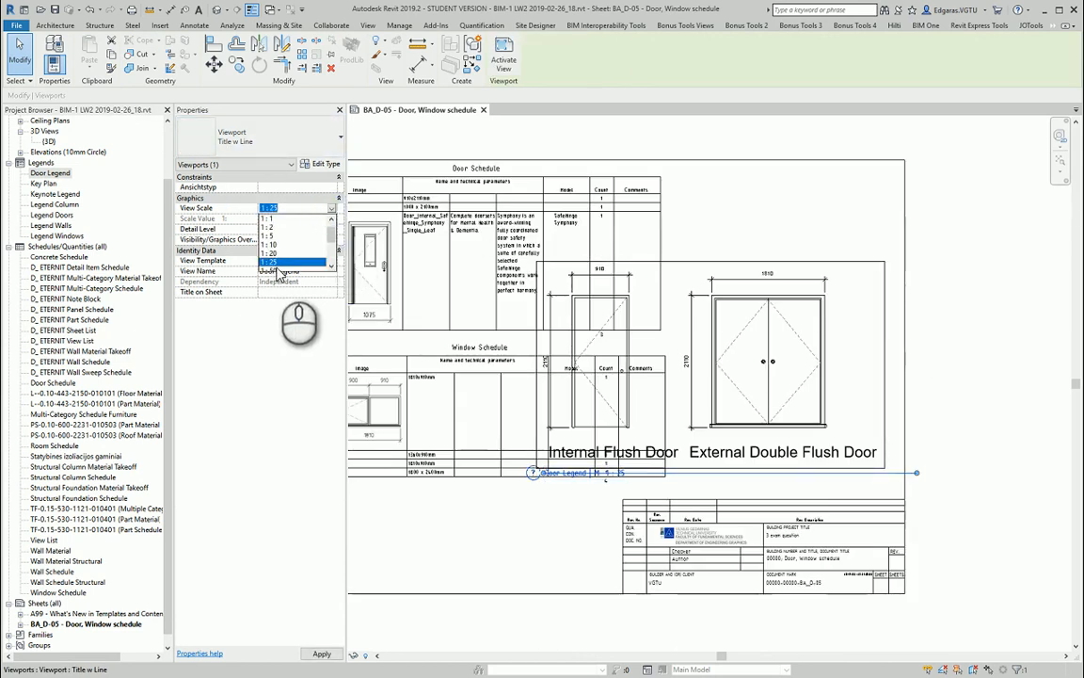
{"action": "left_click", "coordinate": [283, 261]}
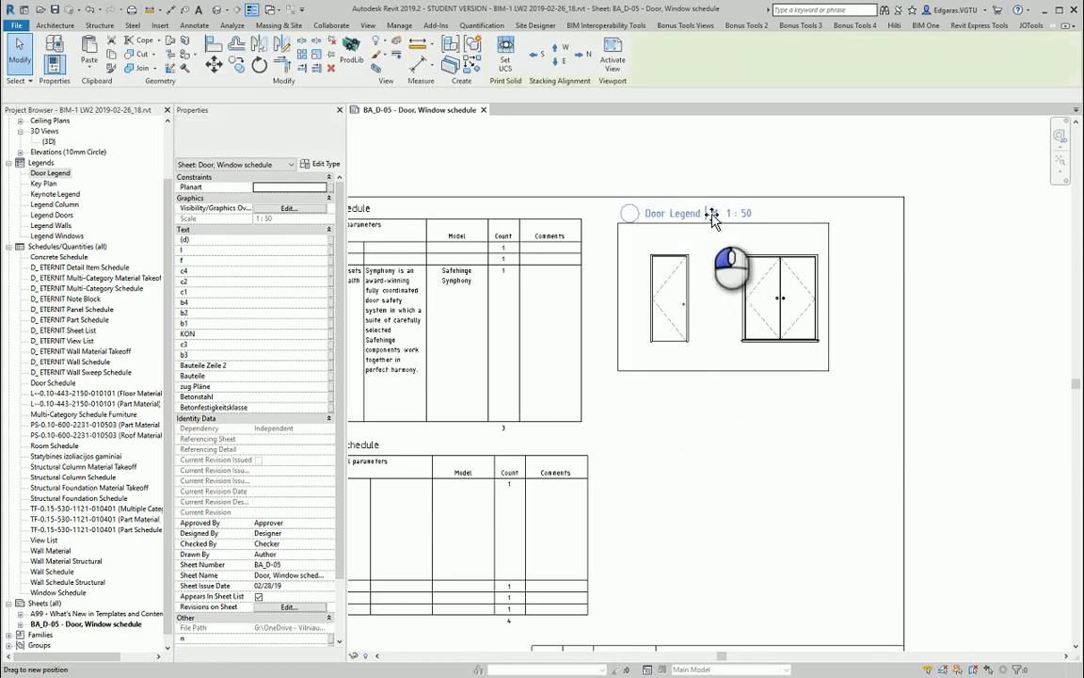
{"action": "left_click", "coordinate": [368, 26]}
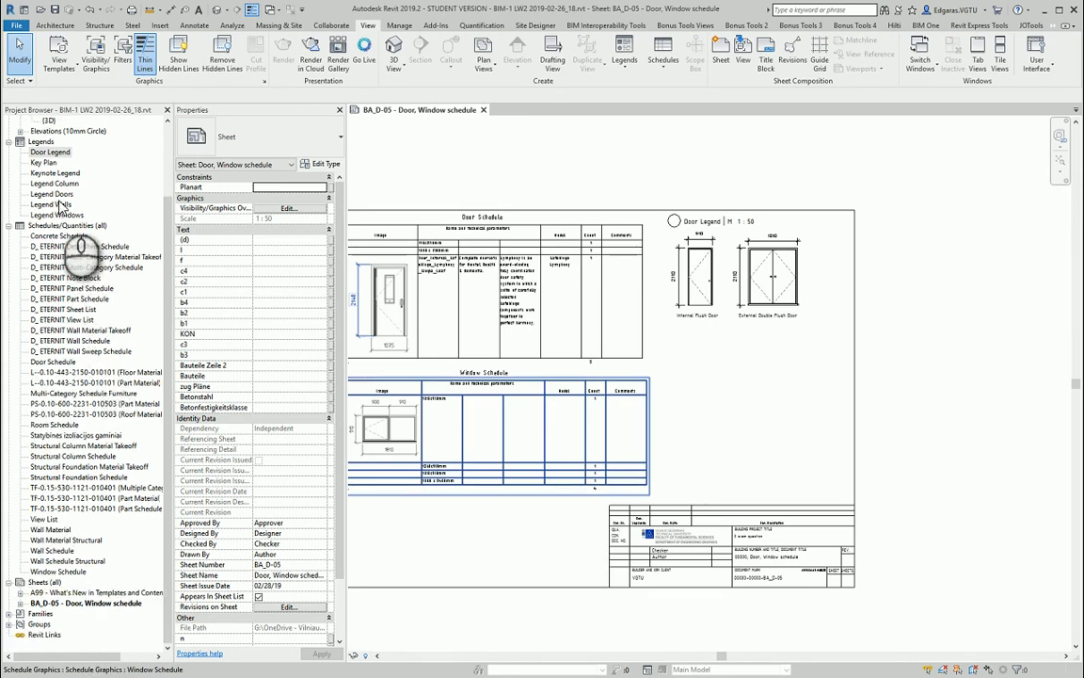
Step: Place the Legend Doors view on the sheet
{"action": "left_click", "coordinate": [50, 194]}
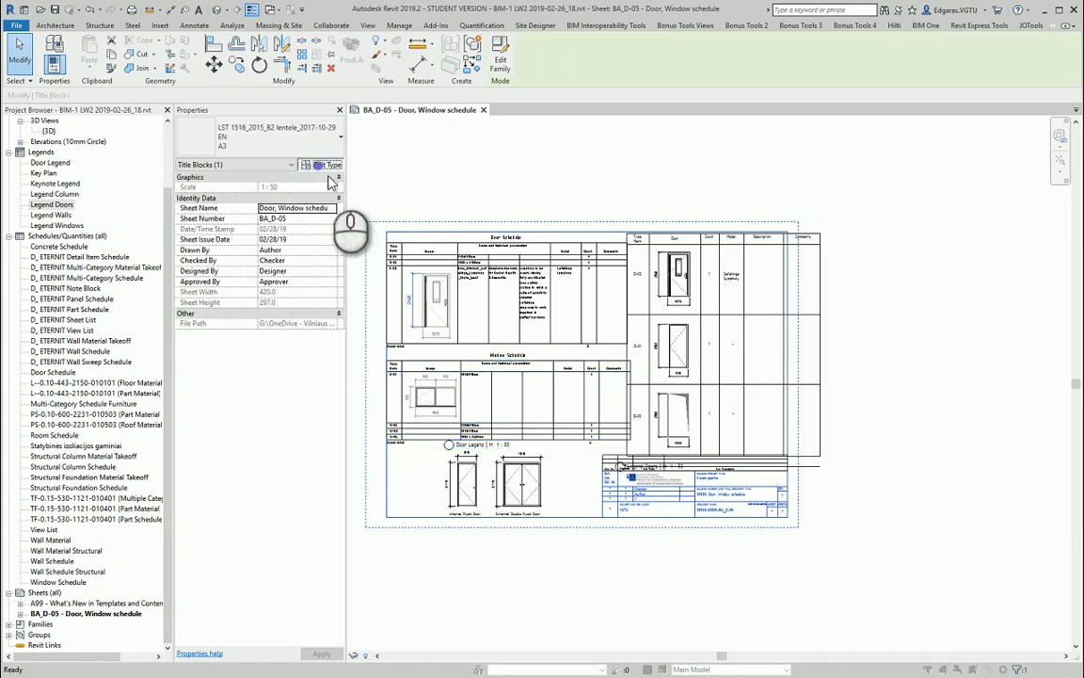
Step: Duplicate the A3 title block type as A2 with a=420 and b=297*2
{"action": "left_click", "coordinate": [327, 164]}
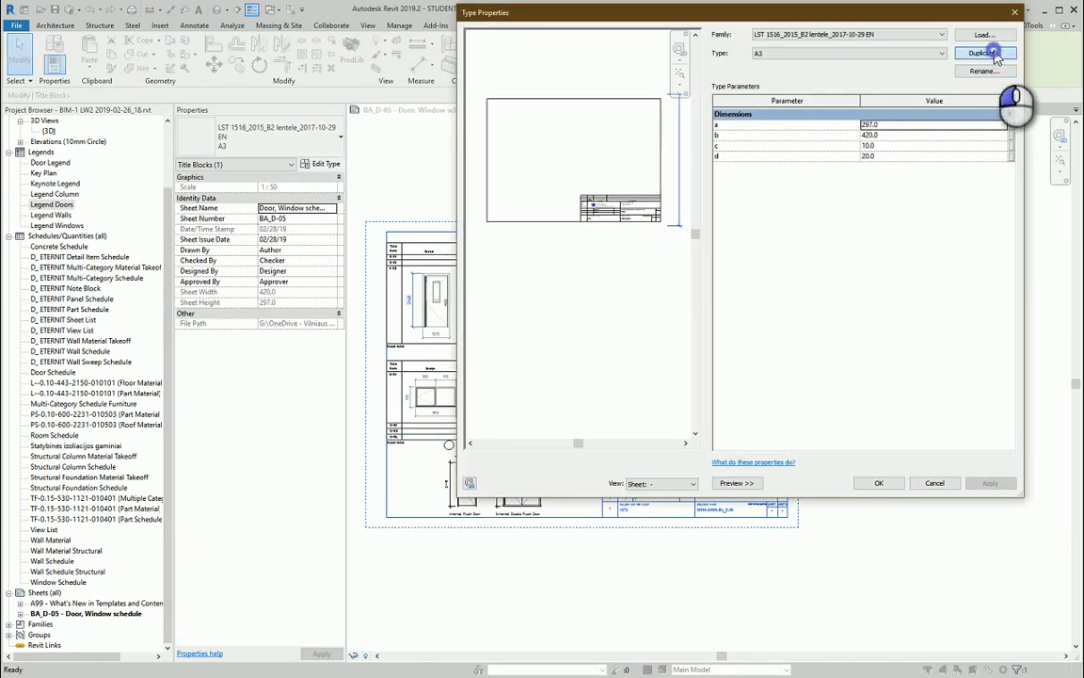
{"action": "left_click", "coordinate": [847, 53]}
{"action": "type", "text": "420"}
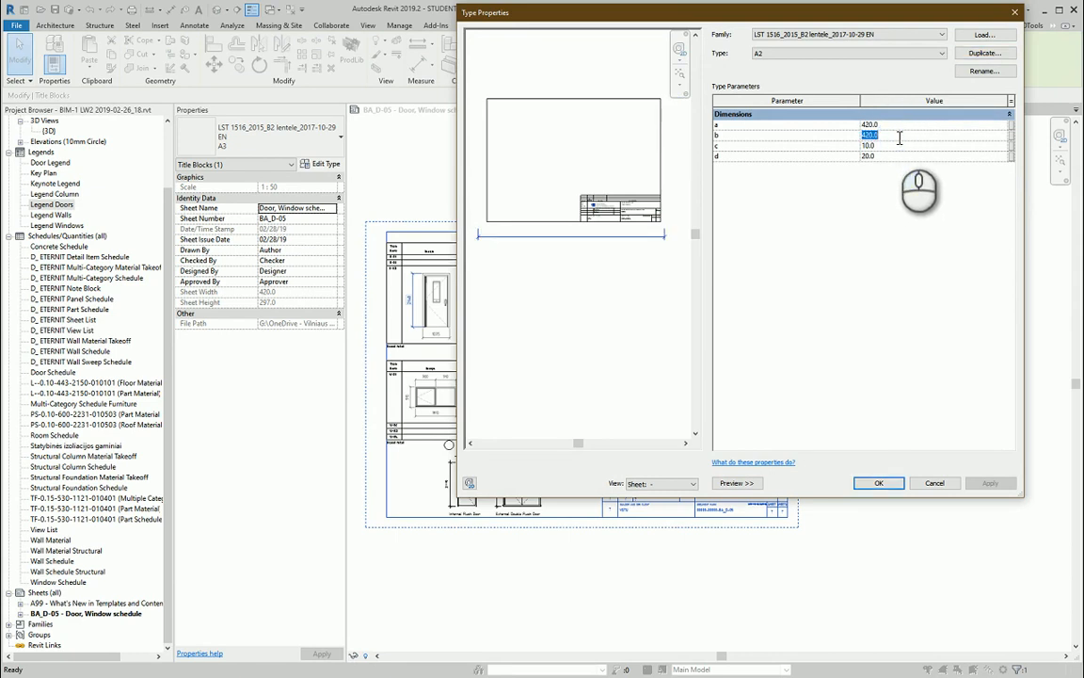
{"action": "type", "text": "=297*2"}
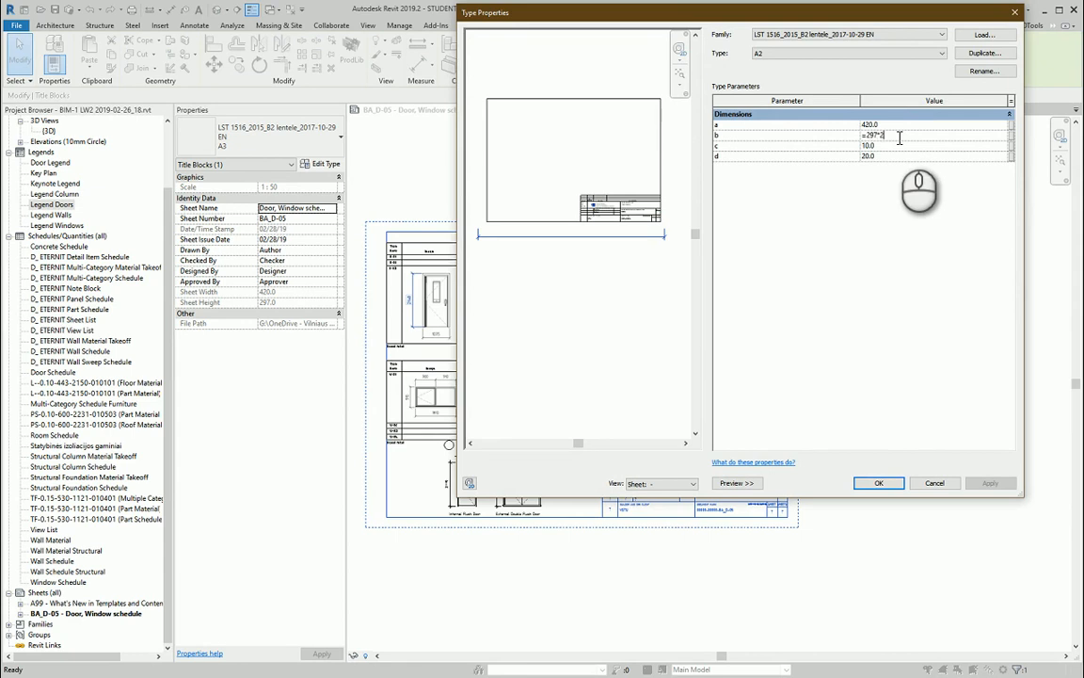
{"action": "left_click", "coordinate": [877, 483]}
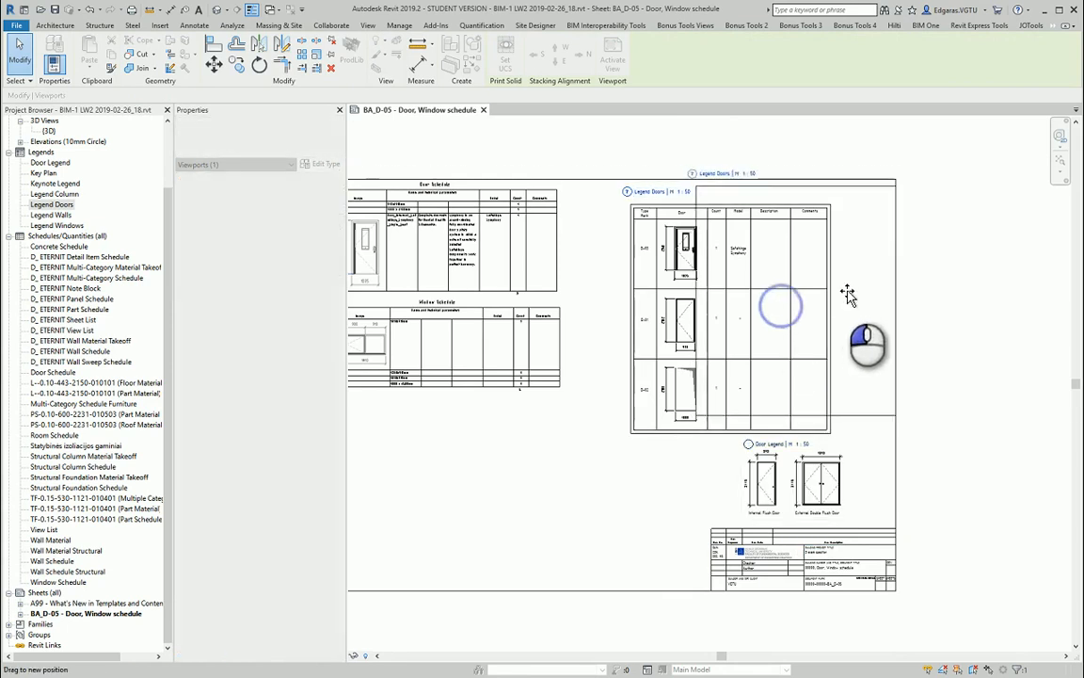
Step: Move Legend Doors to the top right and the Door Legend beside the title block
{"action": "left_click", "coordinate": [781, 306]}
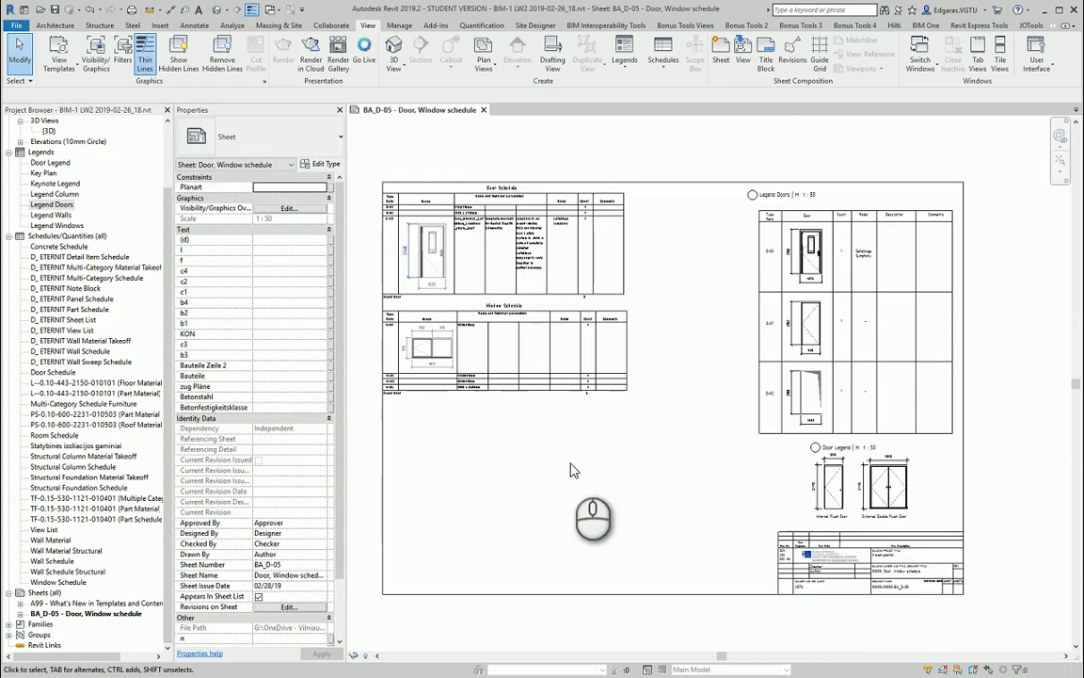
{"action": "mouse_move", "coordinate": [825, 491]}
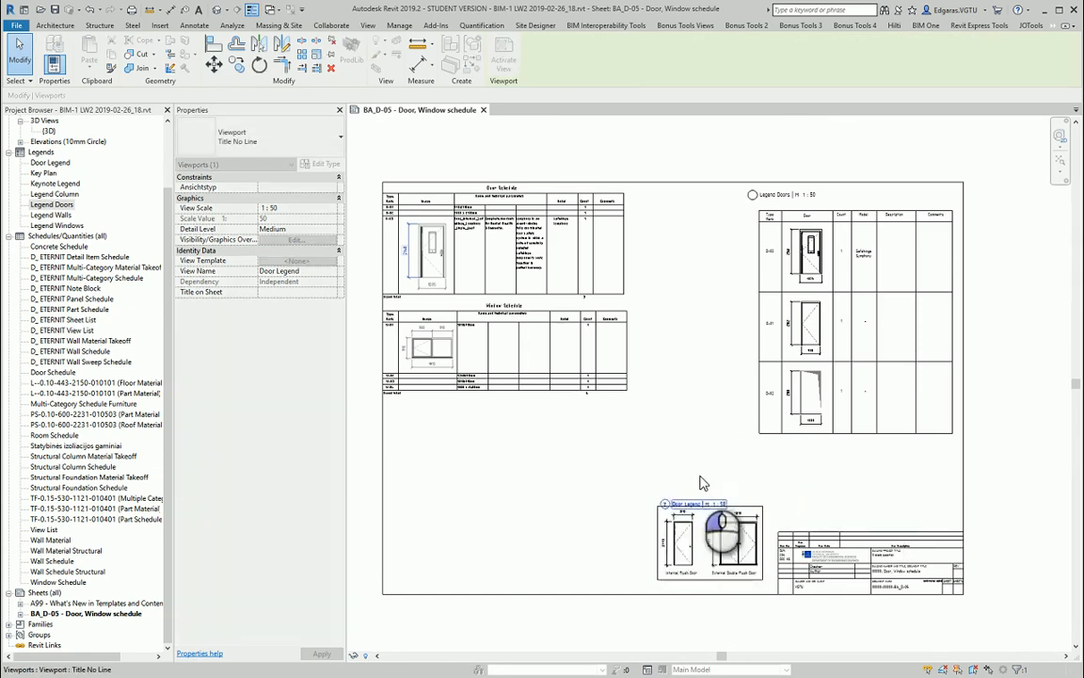
{"action": "left_click", "coordinate": [193, 26]}
{"action": "type", "text": "NOTES:"}
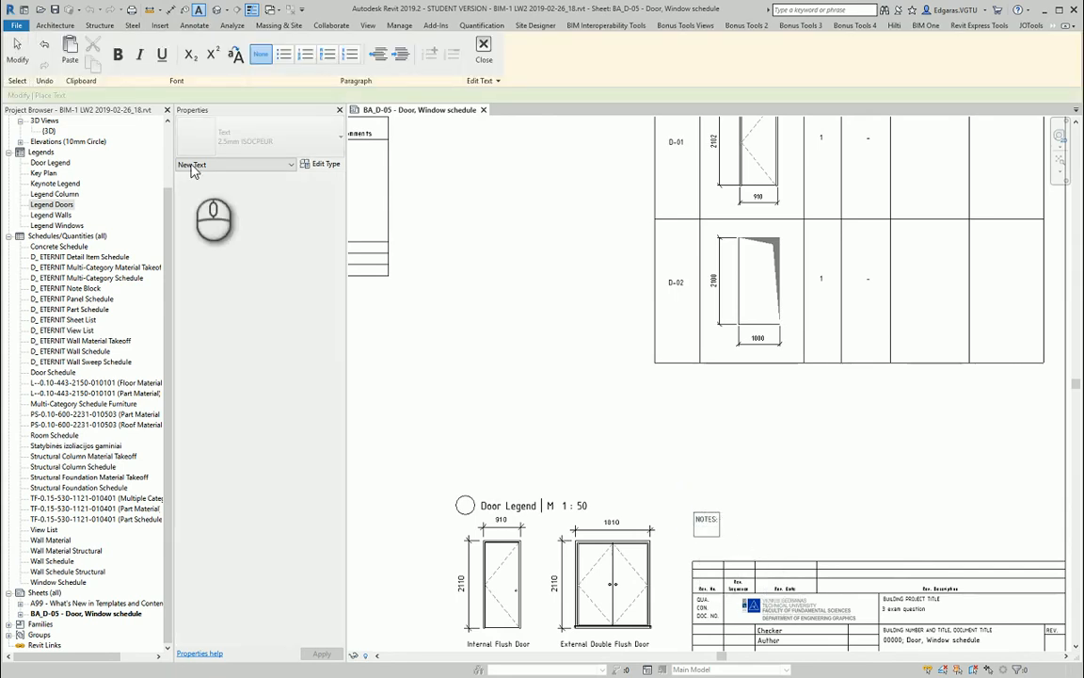
Step: Add the note 'NOTES: 1. Architecture plan views look drawing BA_D-01[02]' beside the Door Legend
{"action": "type", "text": "1."}
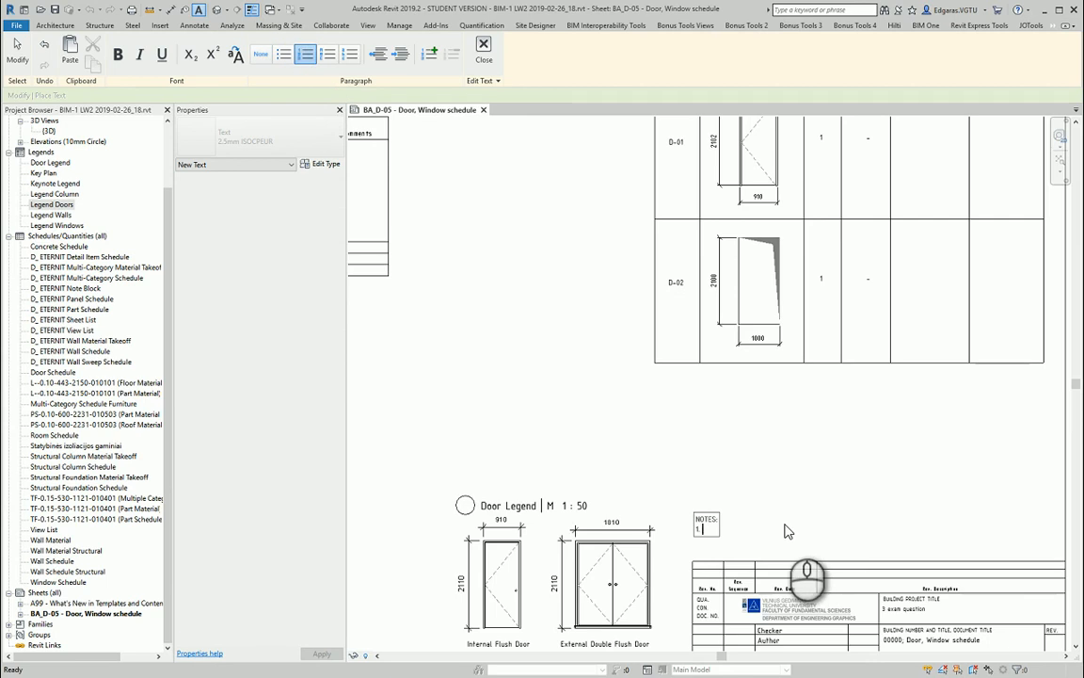
{"action": "type", "text": "Archite"}
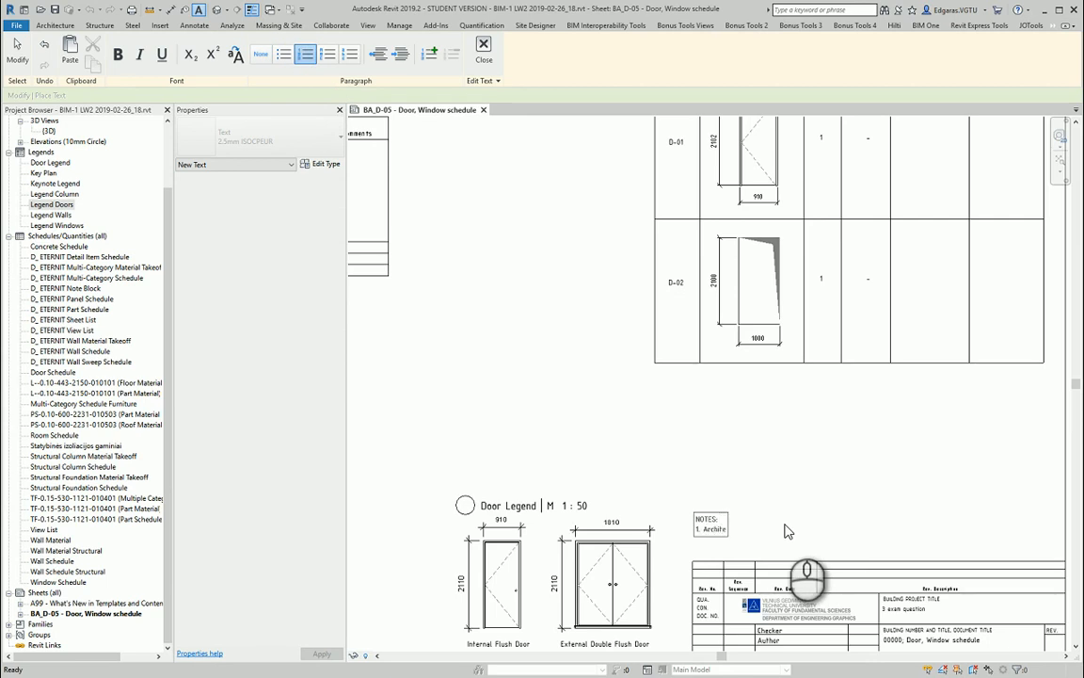
{"action": "type", "text": "rchitecture pla"}
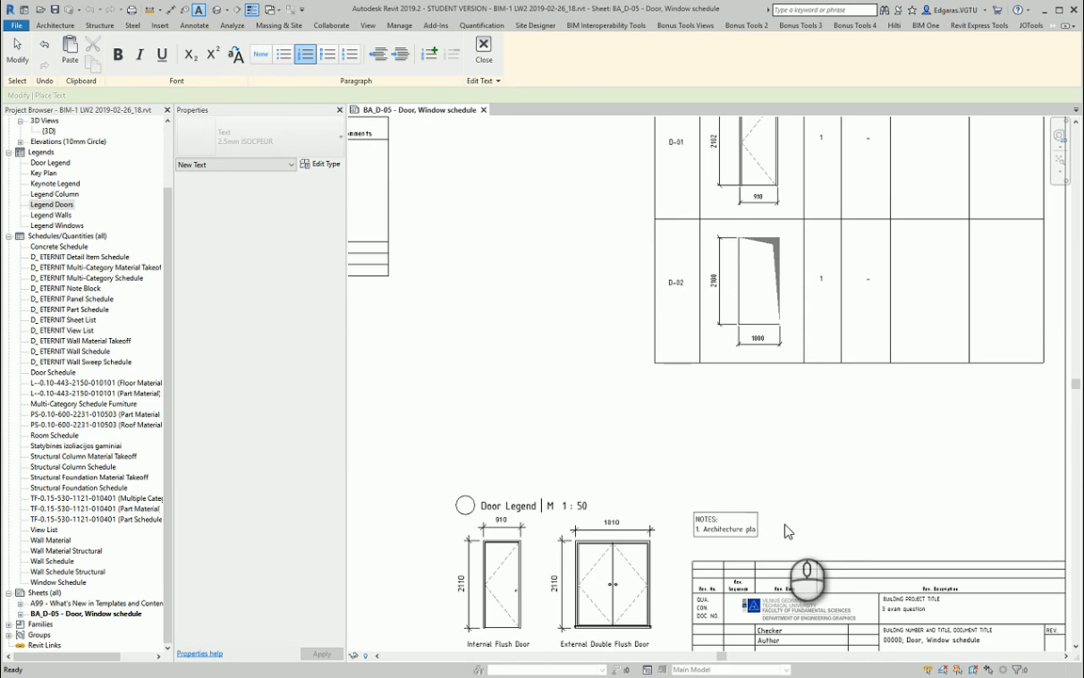
{"action": "type", "text": "views in drawing"}
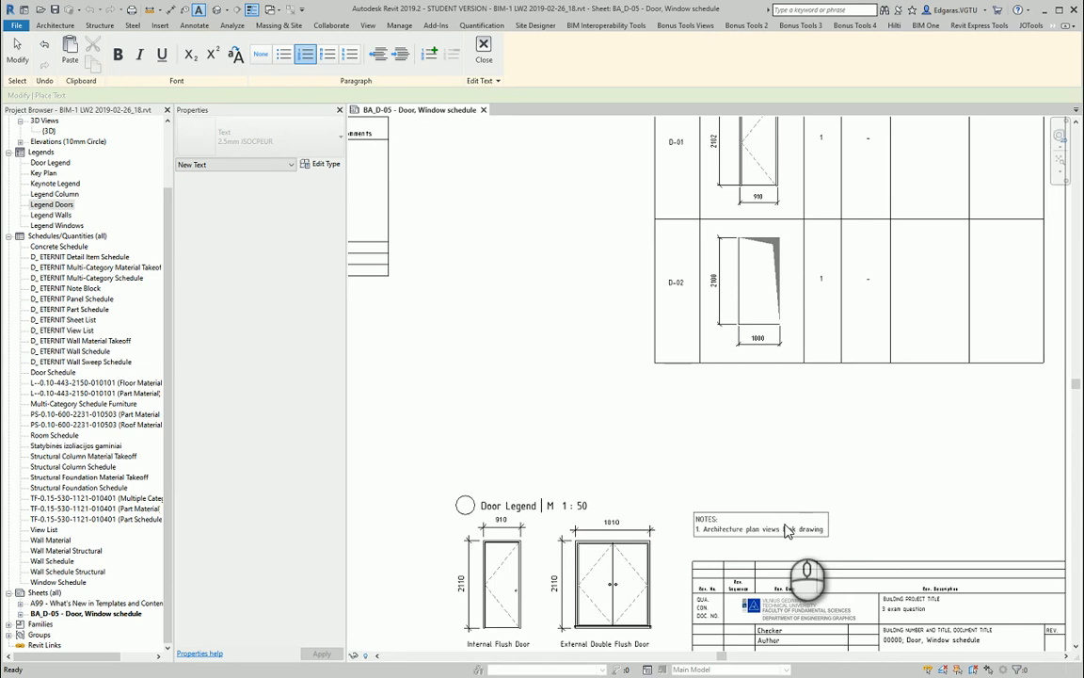
{"action": "type", "text": "BA_D-01(02"}
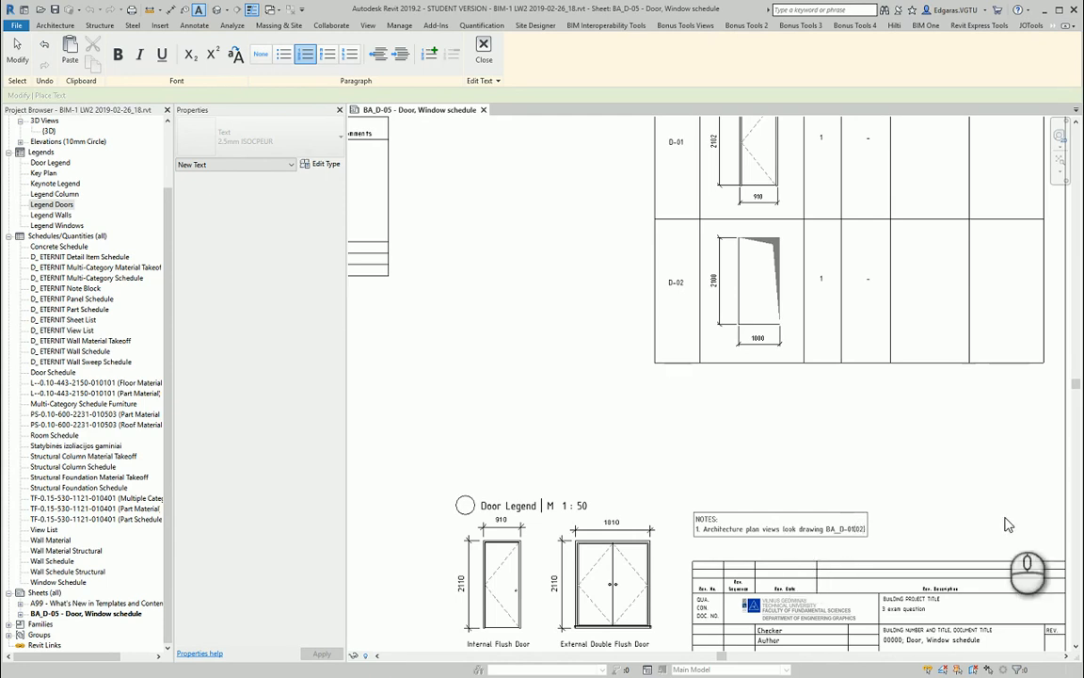
{"action": "left_click", "coordinate": [780, 528]}
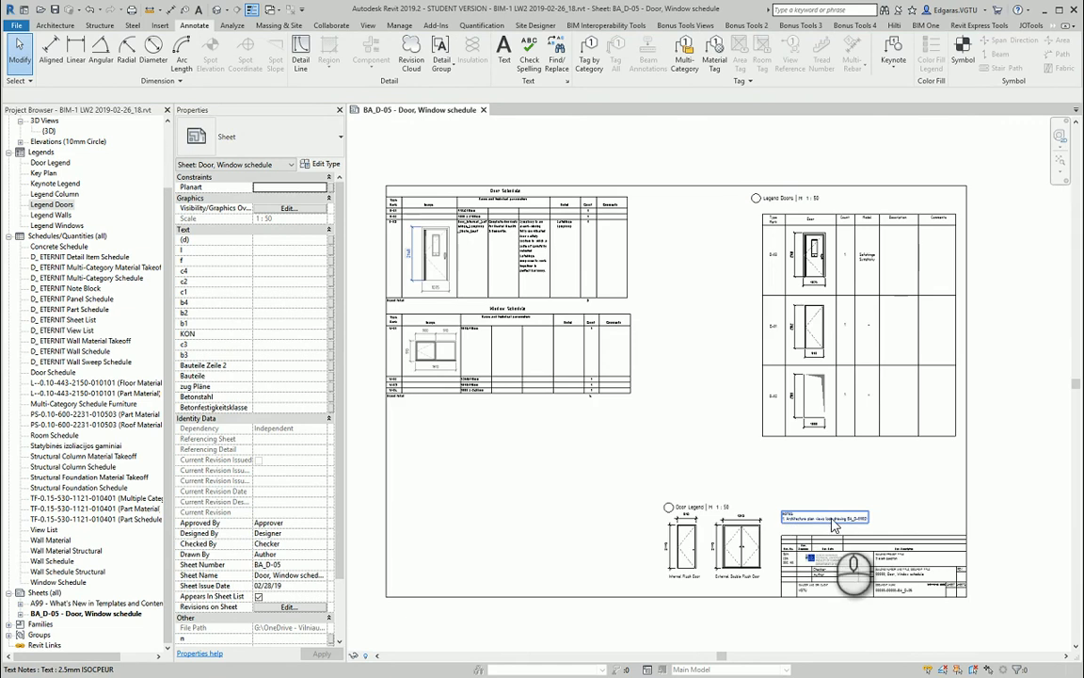
{"action": "mouse_move", "coordinate": [831, 522]}
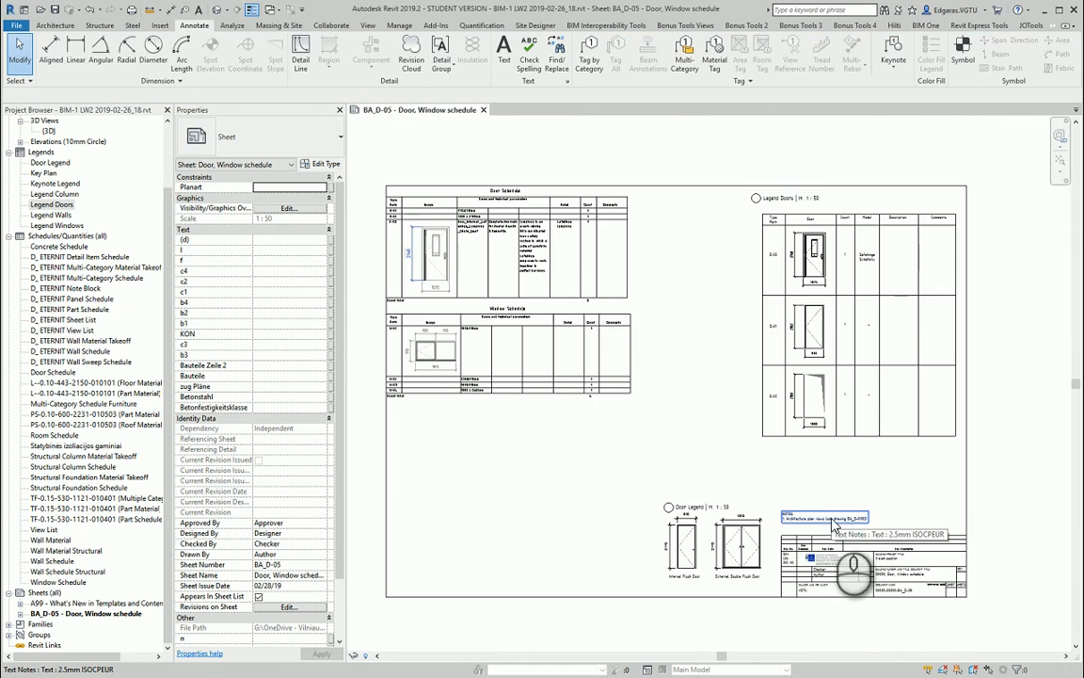